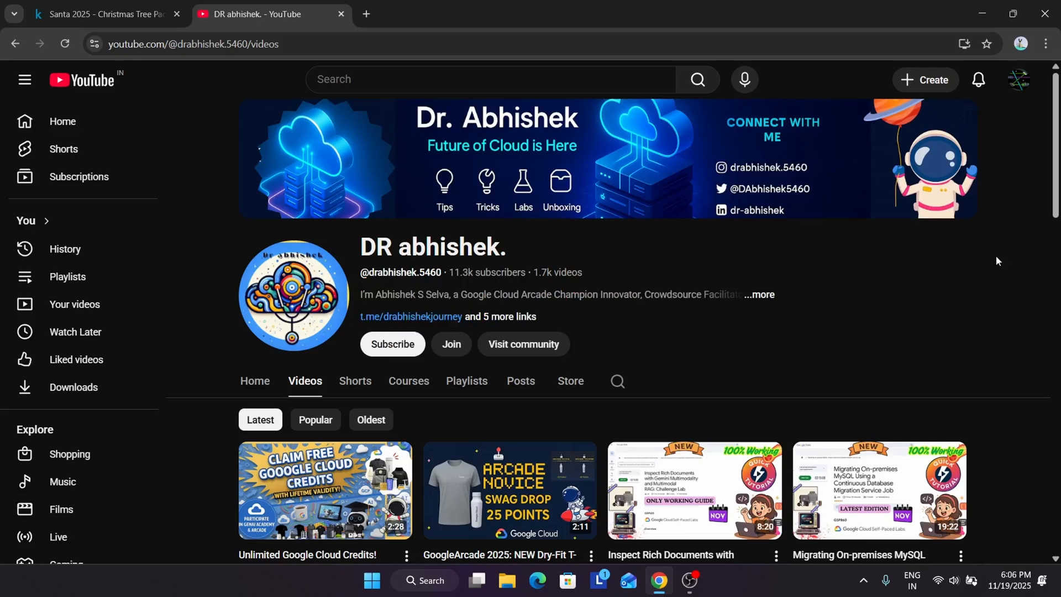
mouse_move(992, 265)
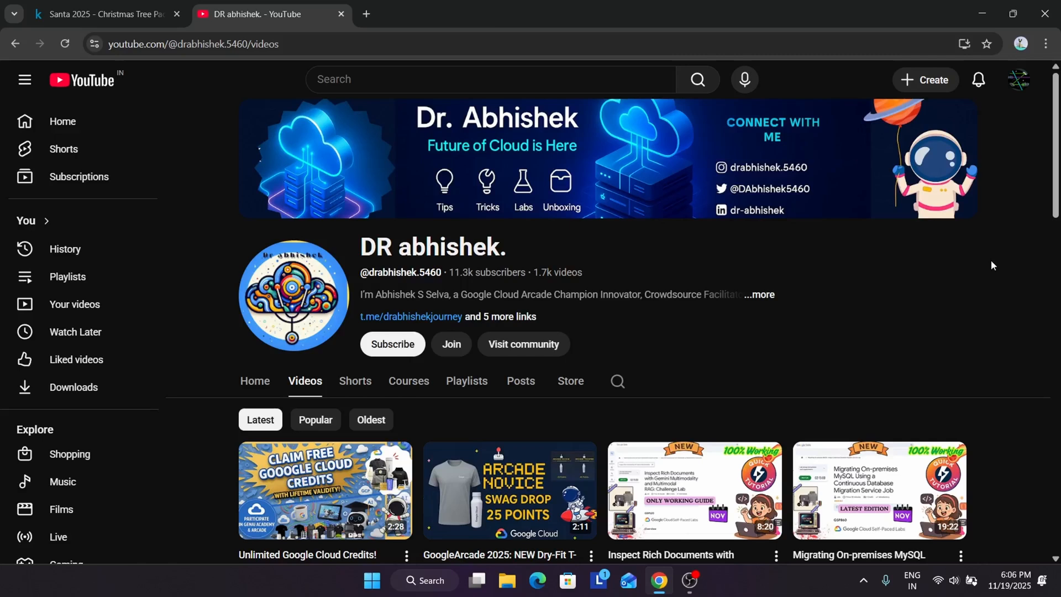
- Read the Santa 2025 competition's Description, The Challenge and The Goal sections
left_click(101, 13)
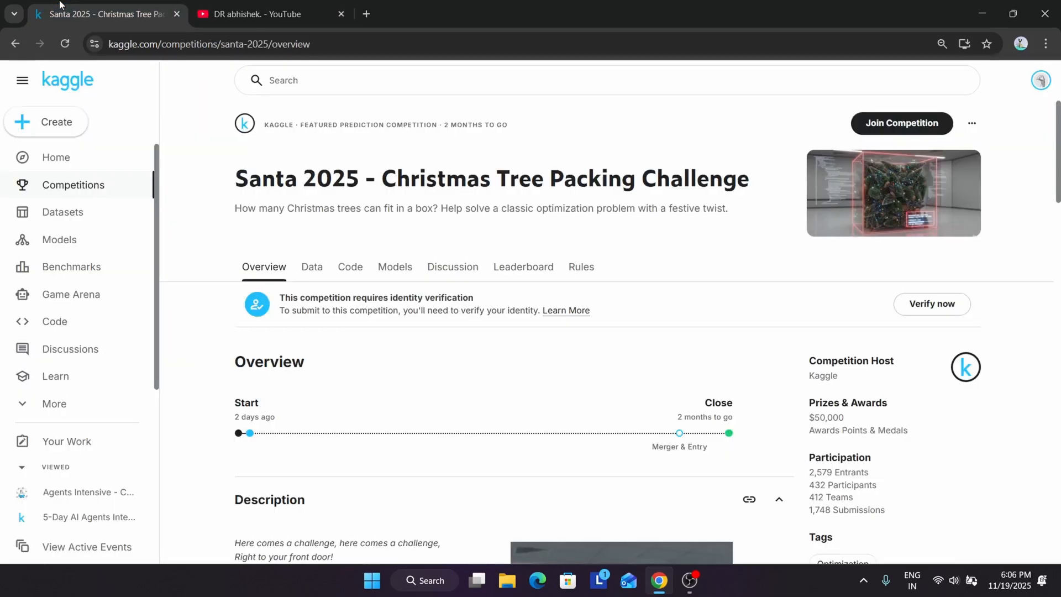
mouse_move(220, 166)
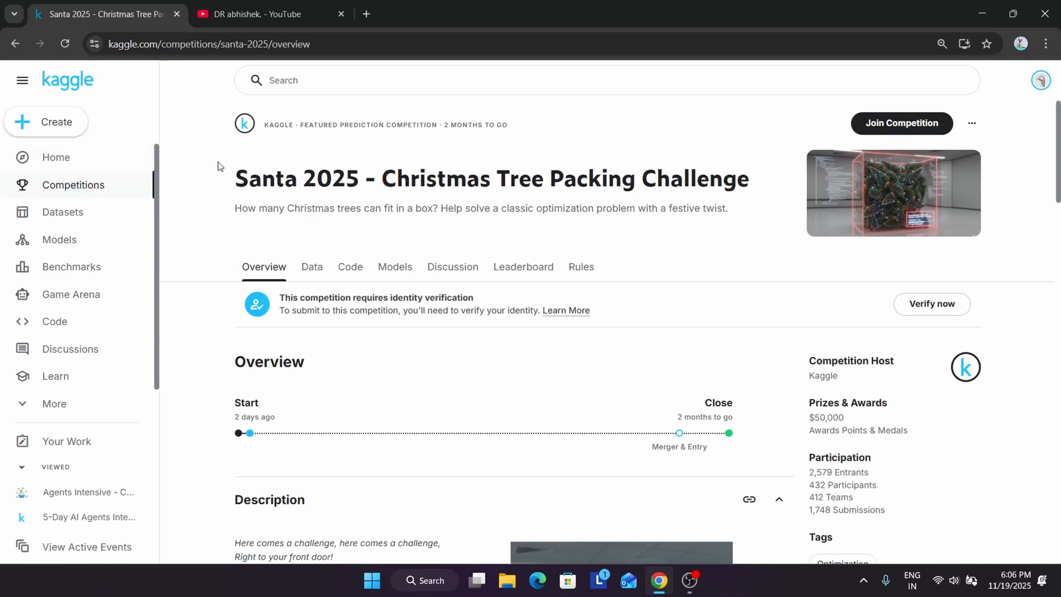
scroll("down", 3)
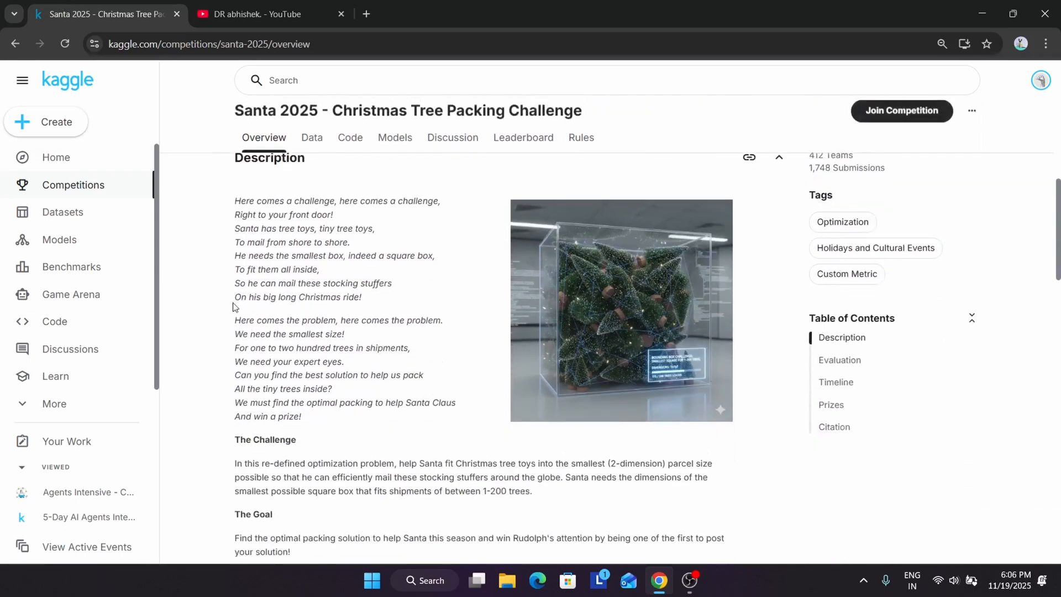
scroll("down", 3)
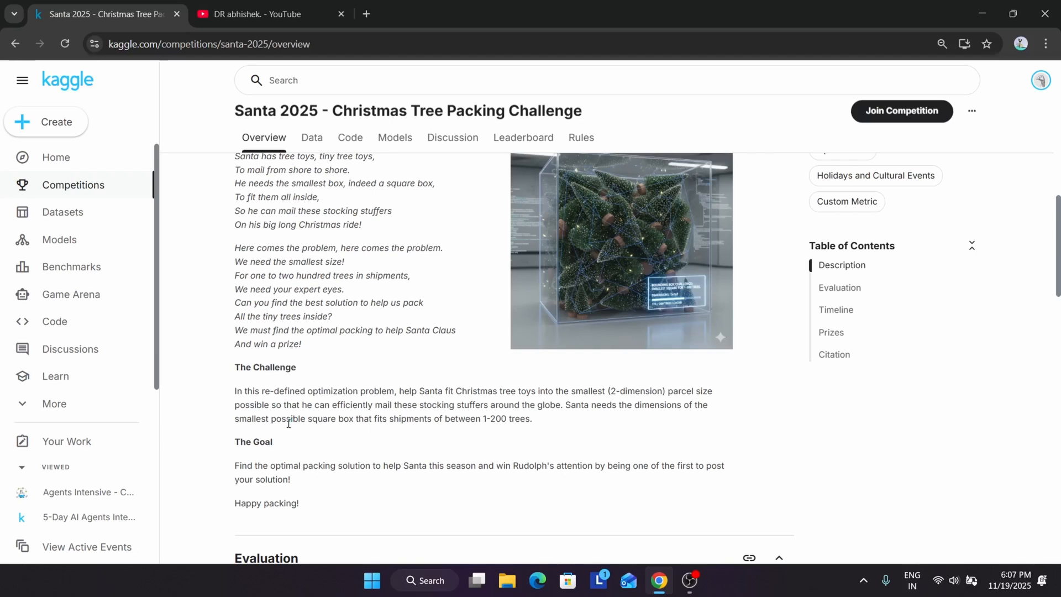
mouse_move(285, 428)
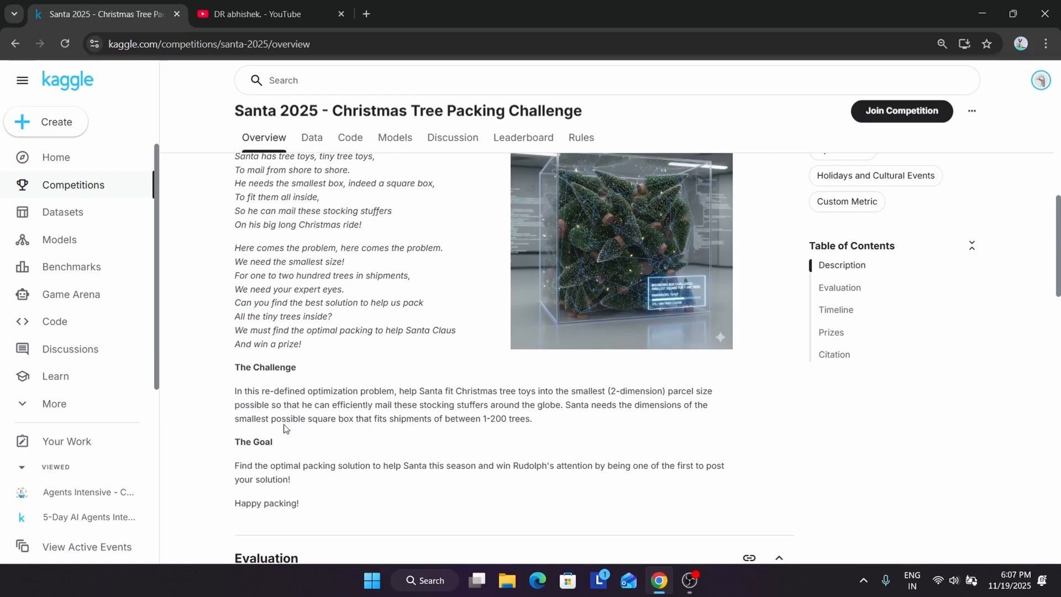
scroll("down", 3)
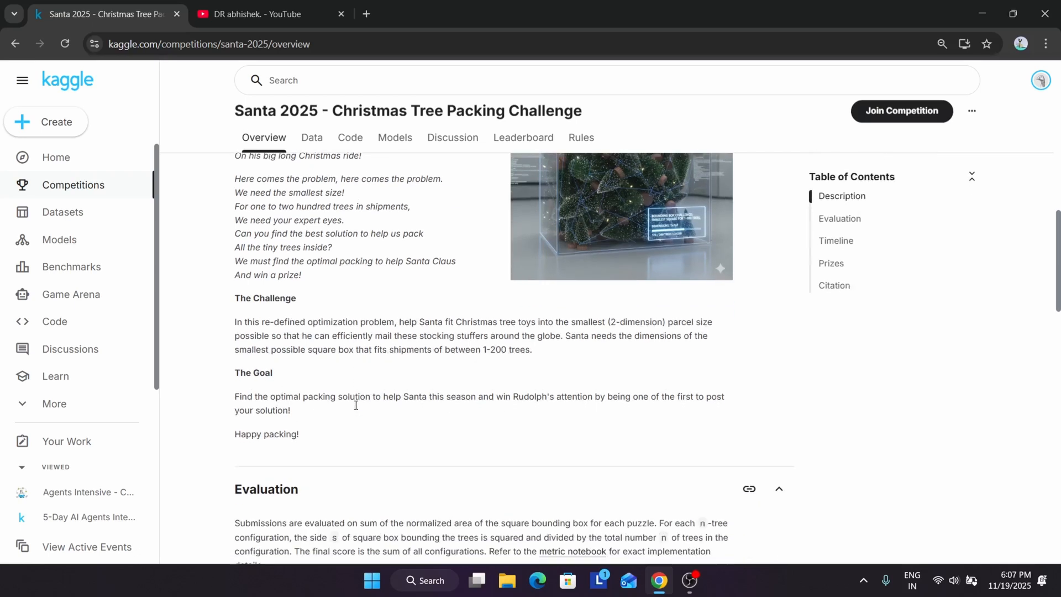
scroll("down", 3)
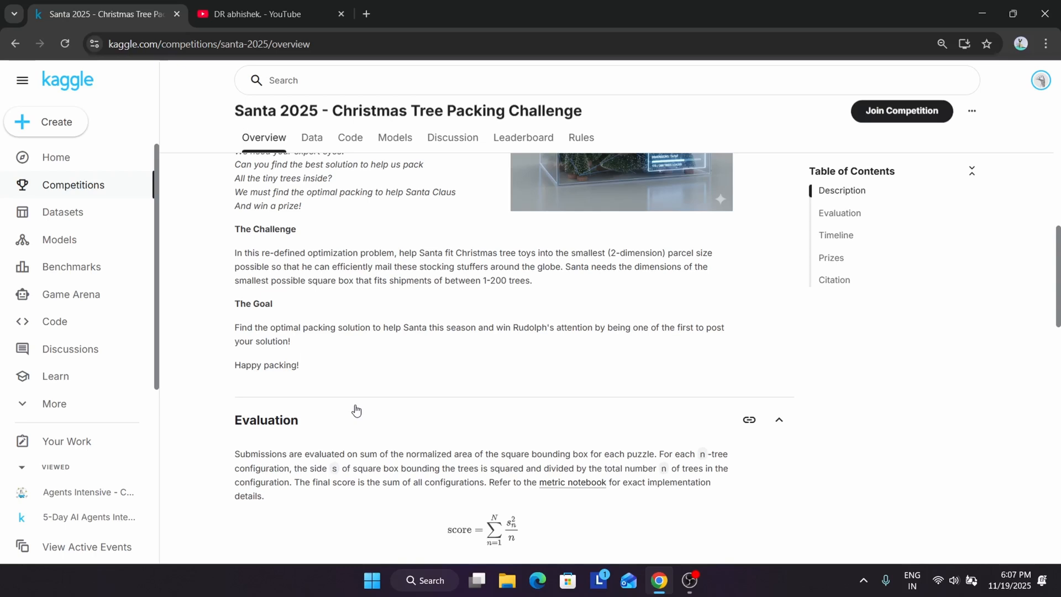
scroll("down", 3)
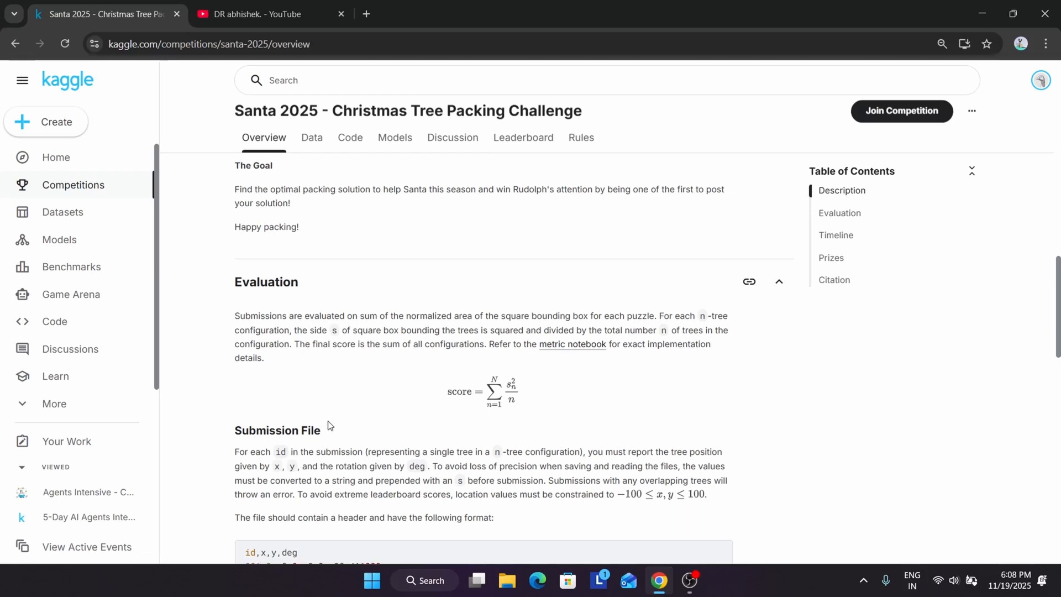
scroll("down", 3)
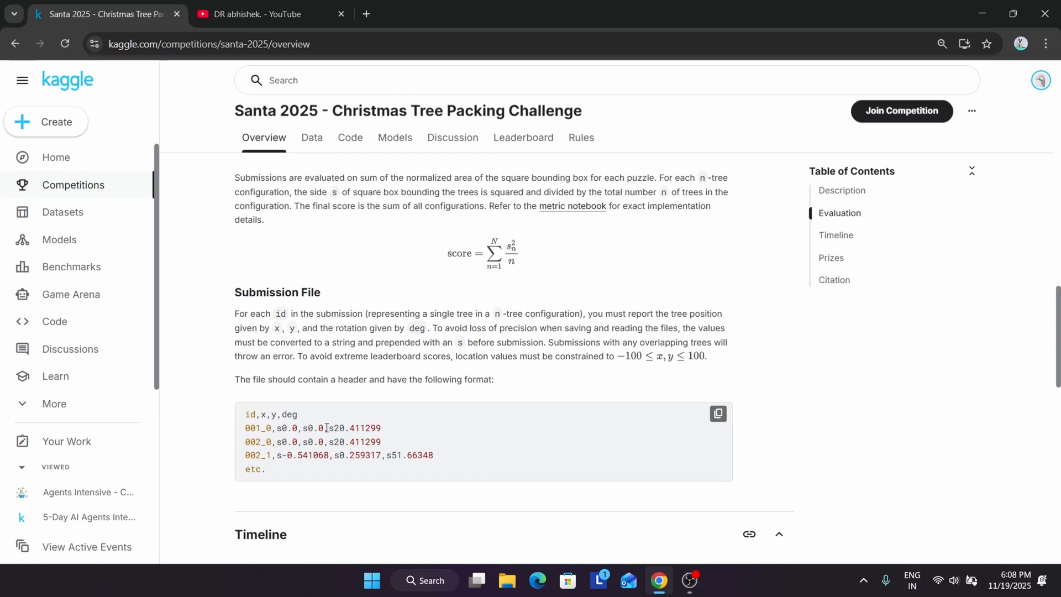
scroll("down", 3)
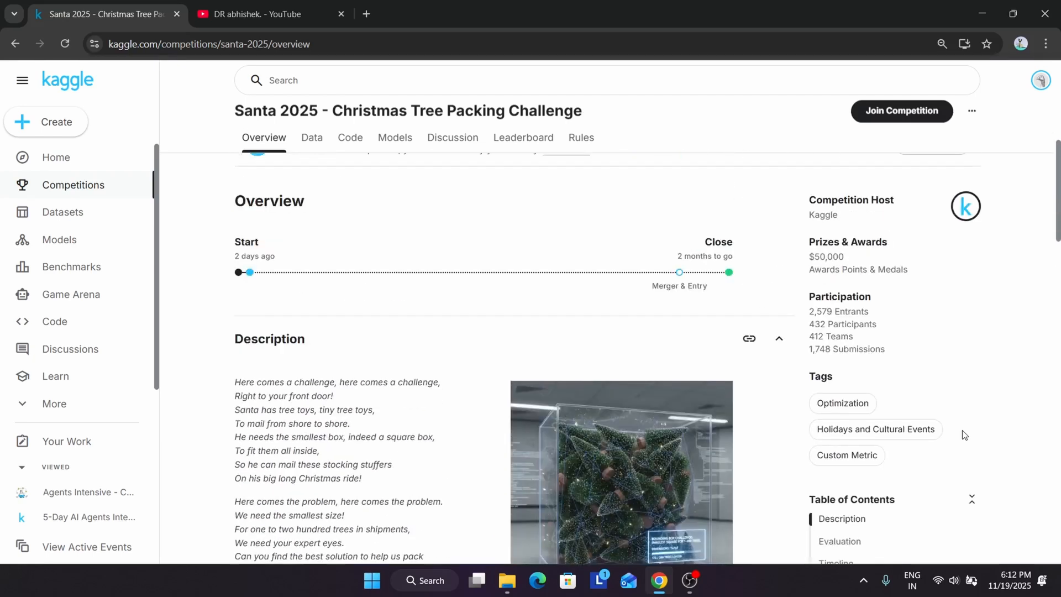
mouse_move(901, 111)
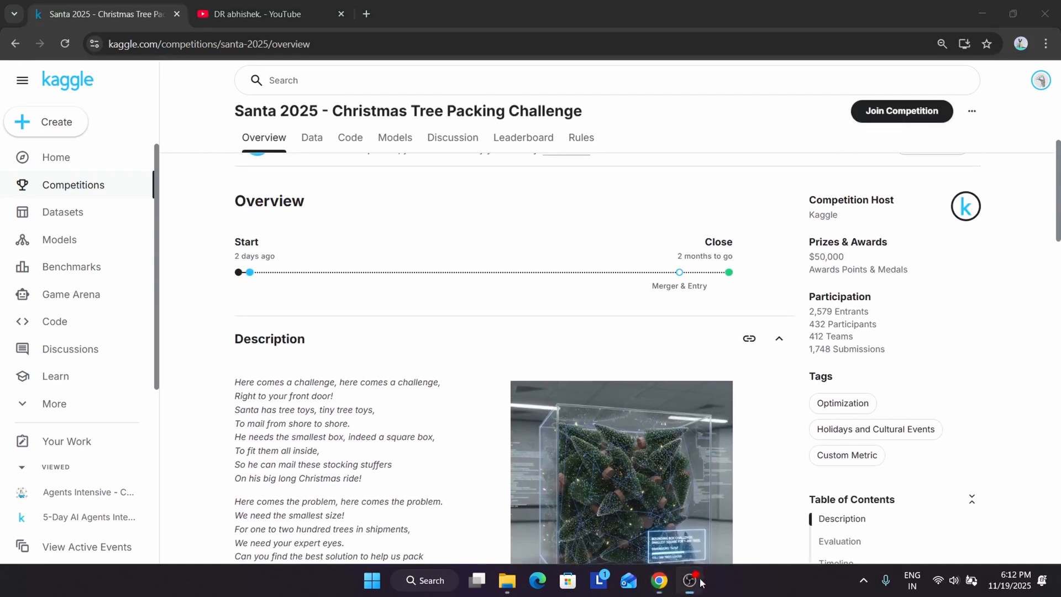
- Join the Santa 2025 competition by accepting its terms with I Understand and Accept
left_click(901, 111)
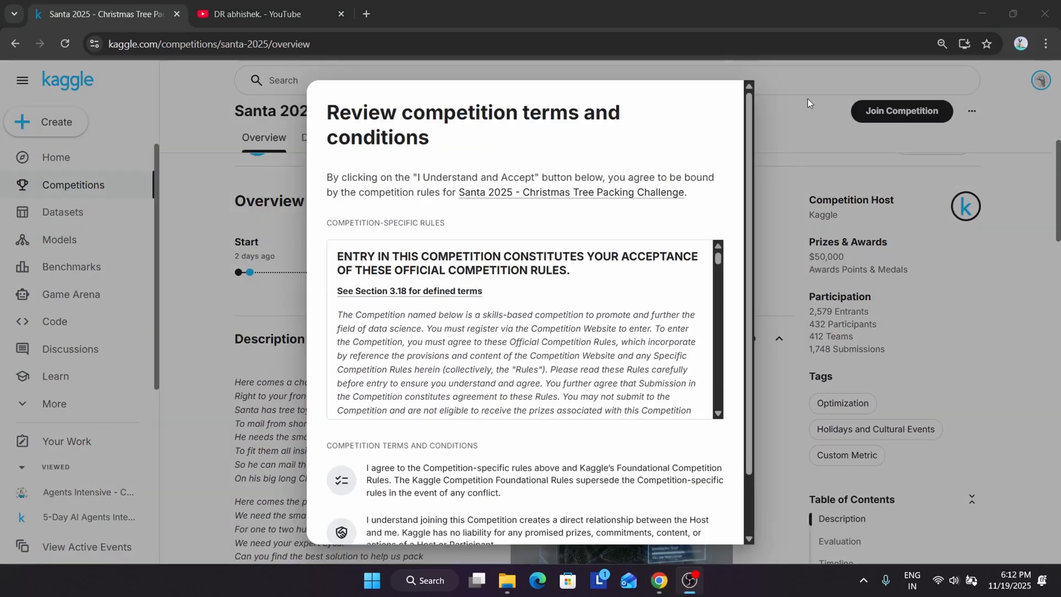
mouse_move(754, 192)
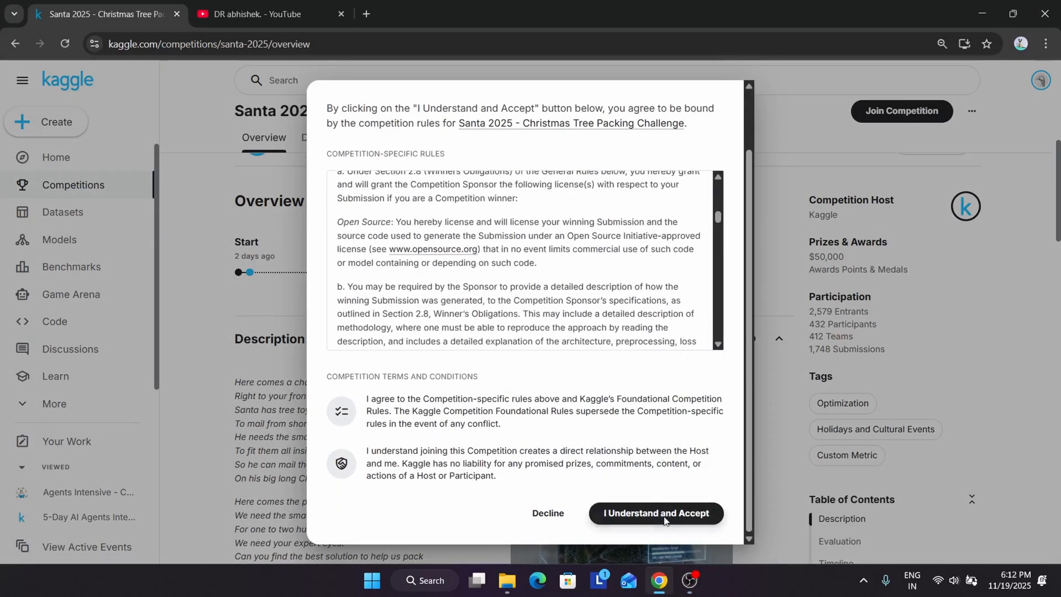
left_click(655, 513)
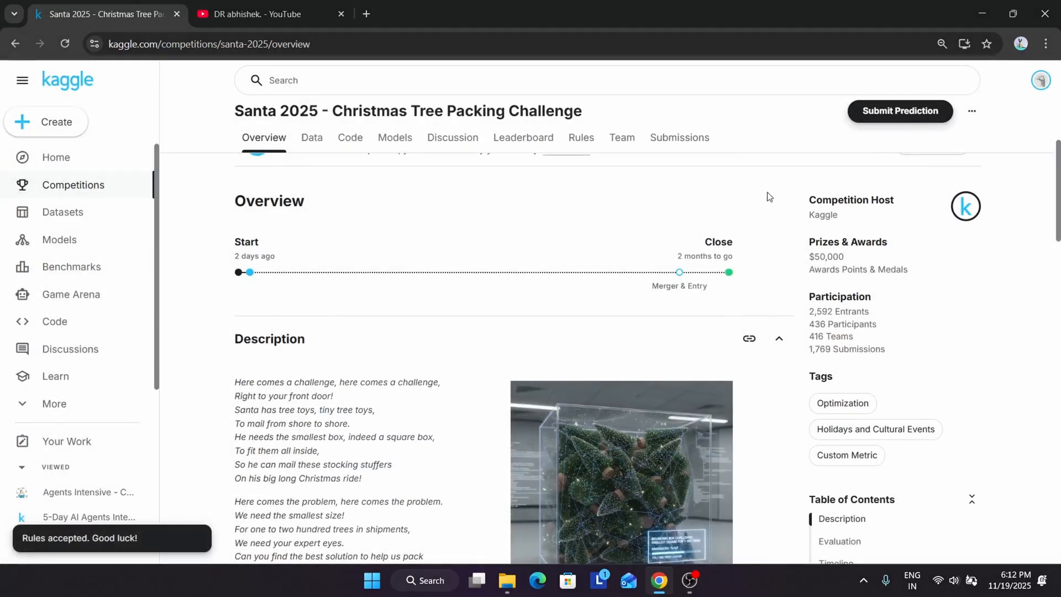
mouse_move(911, 164)
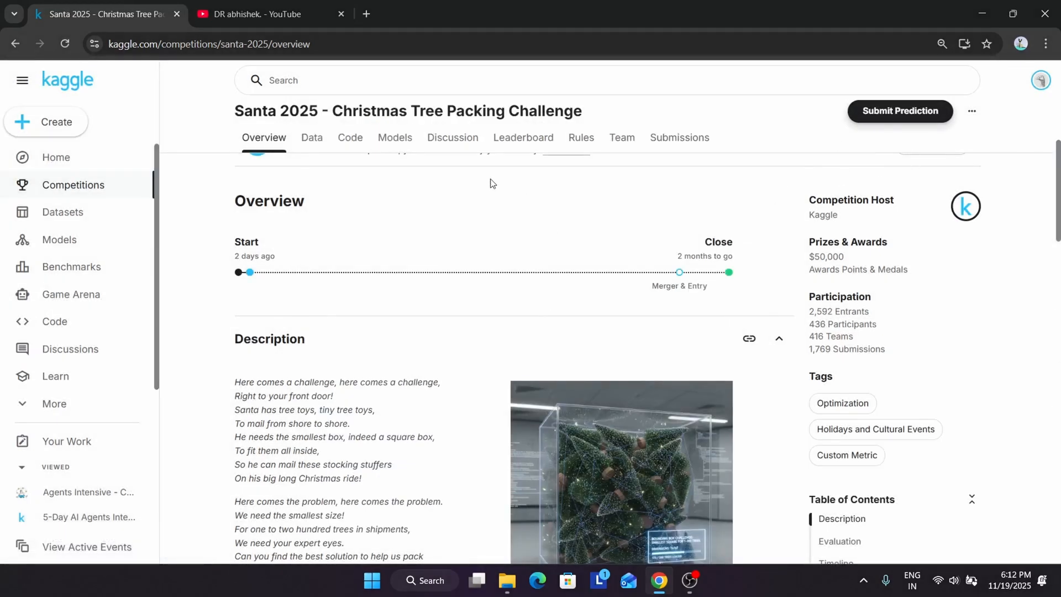
- Review the Santa 2025 leaderboard's top-ranked teams and scores
left_click(522, 138)
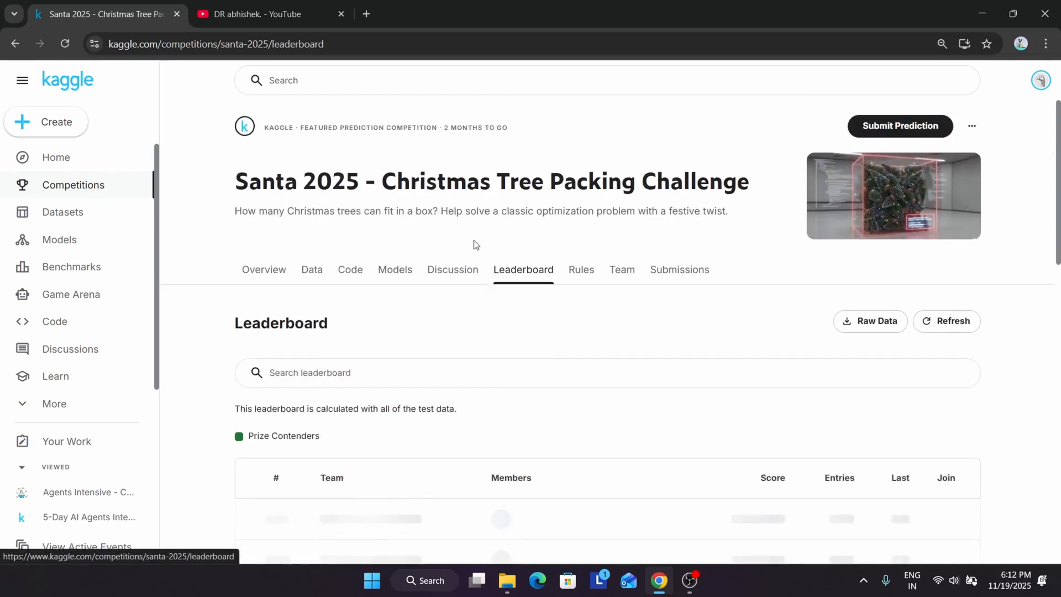
scroll("down", 3)
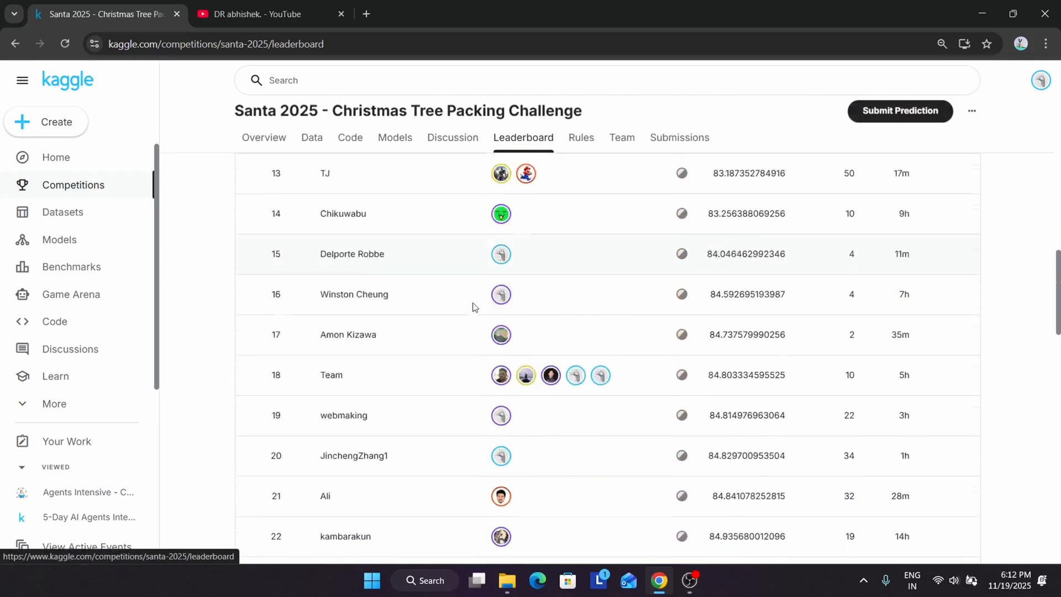
scroll("up", 3)
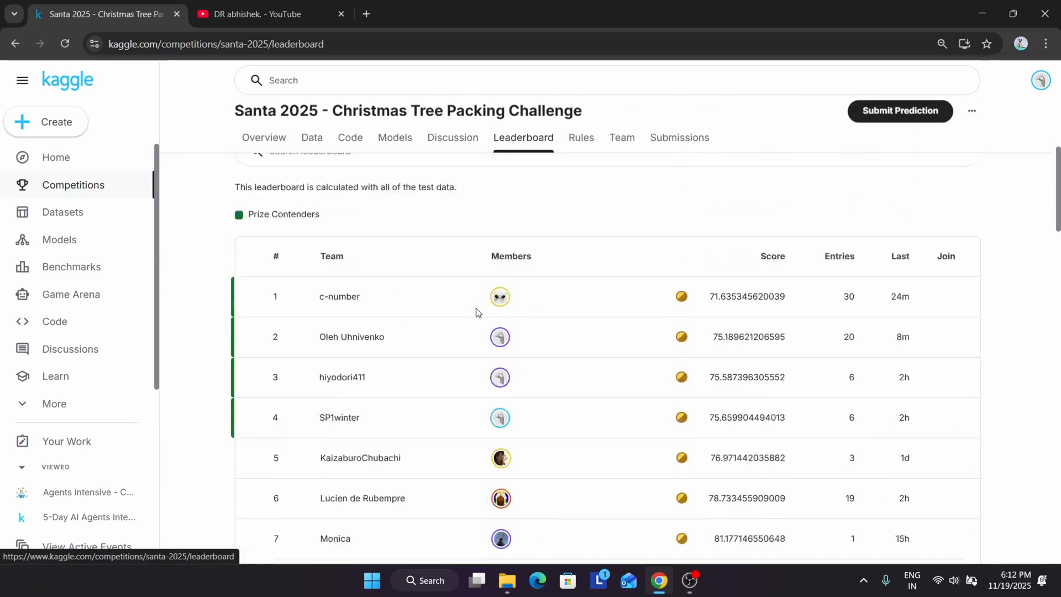
scroll("down", 3)
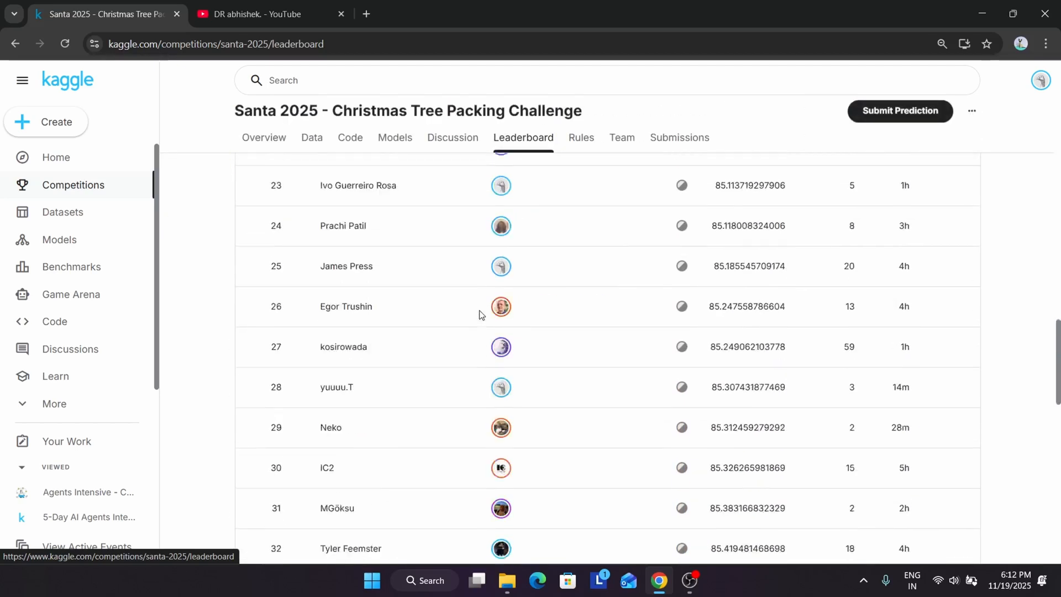
scroll("up", 3)
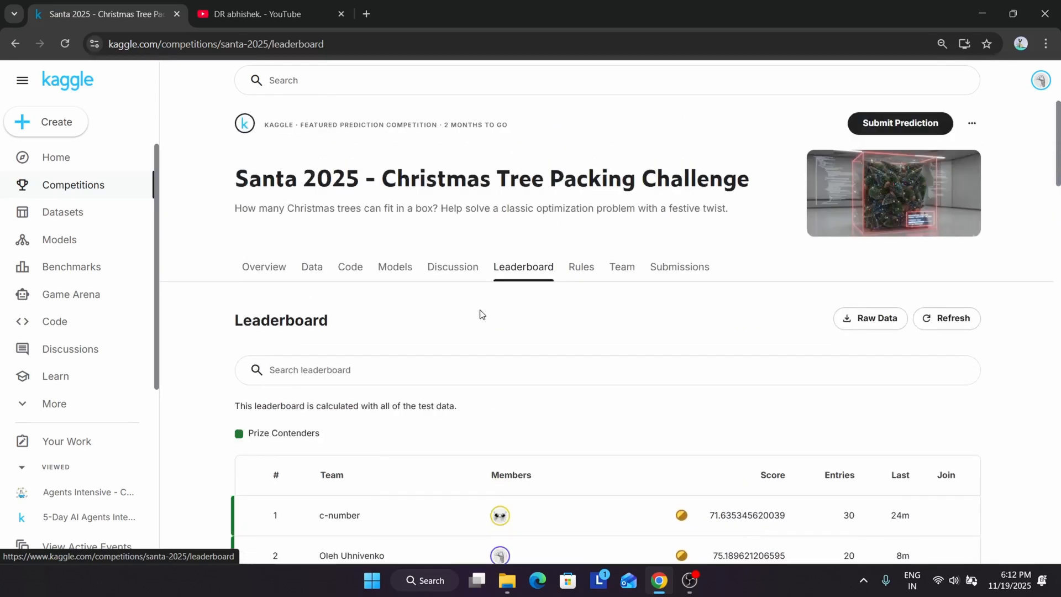
- Read the competition rules covering prize amounts, team limits and submission limits
left_click(581, 269)
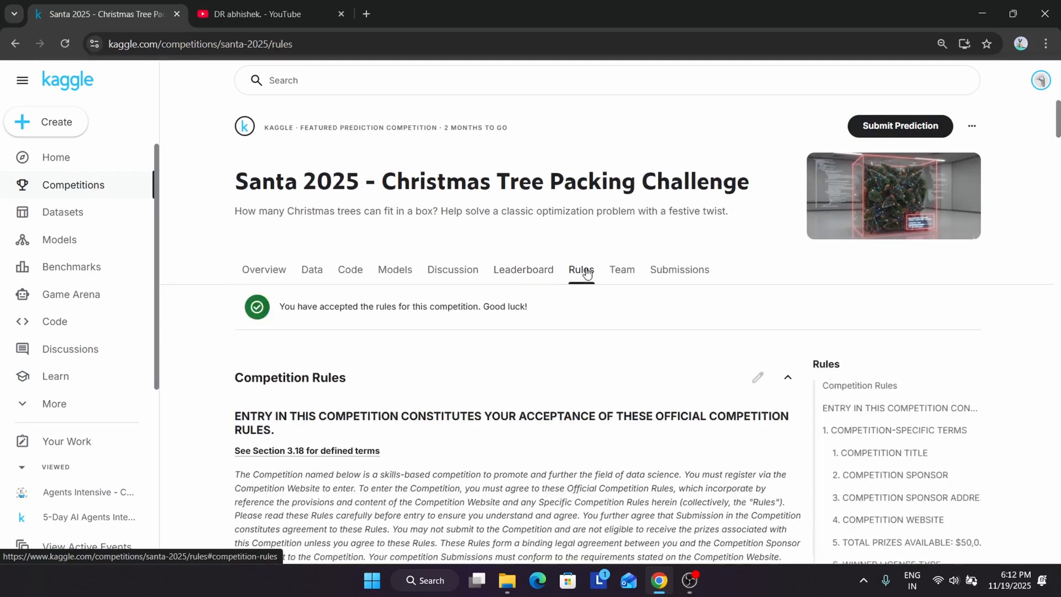
scroll("down", 3)
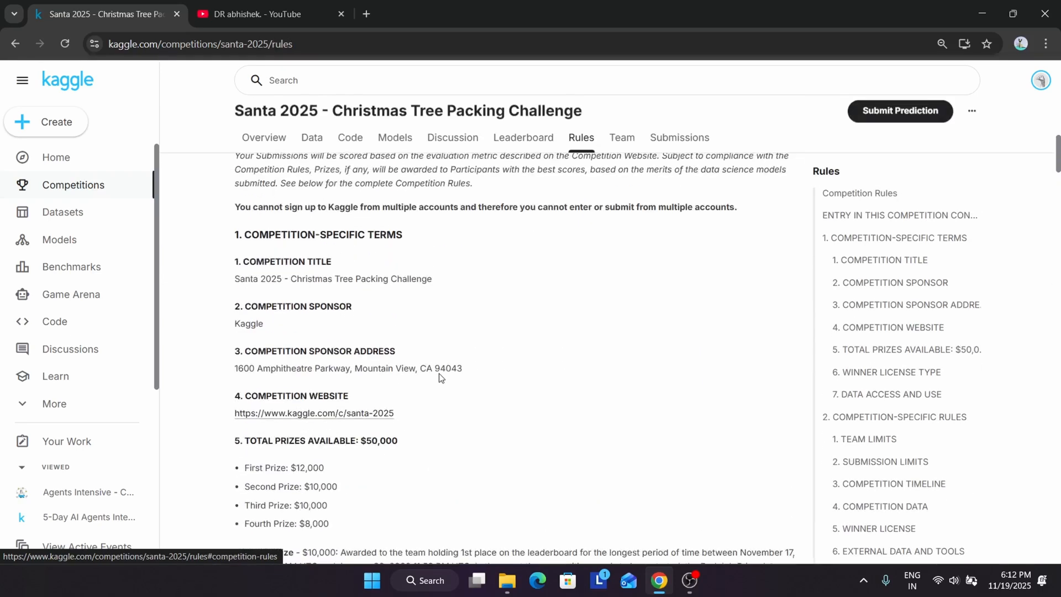
scroll("down", 3)
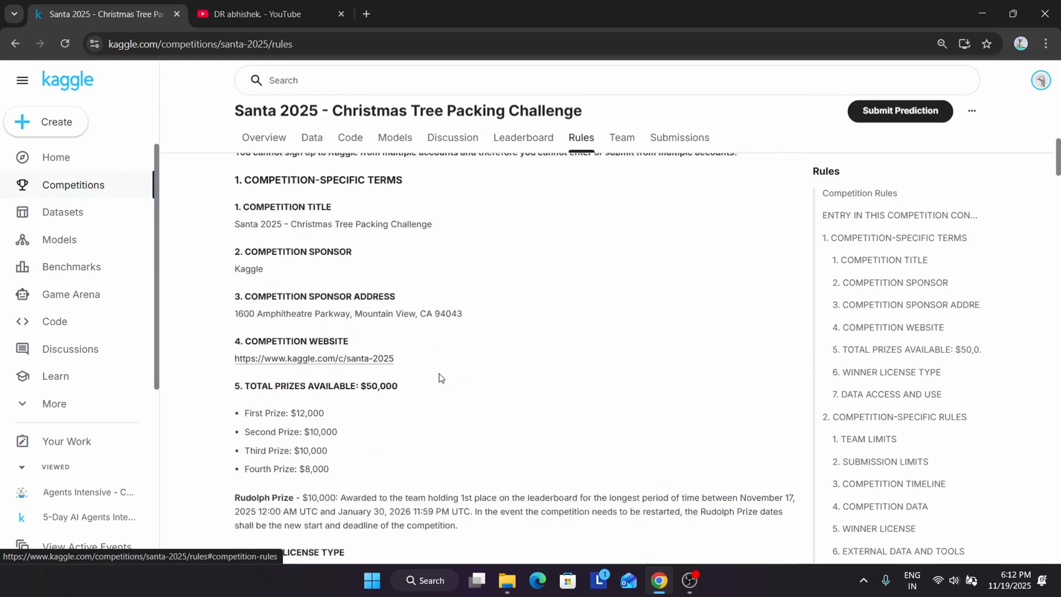
scroll("down", 3)
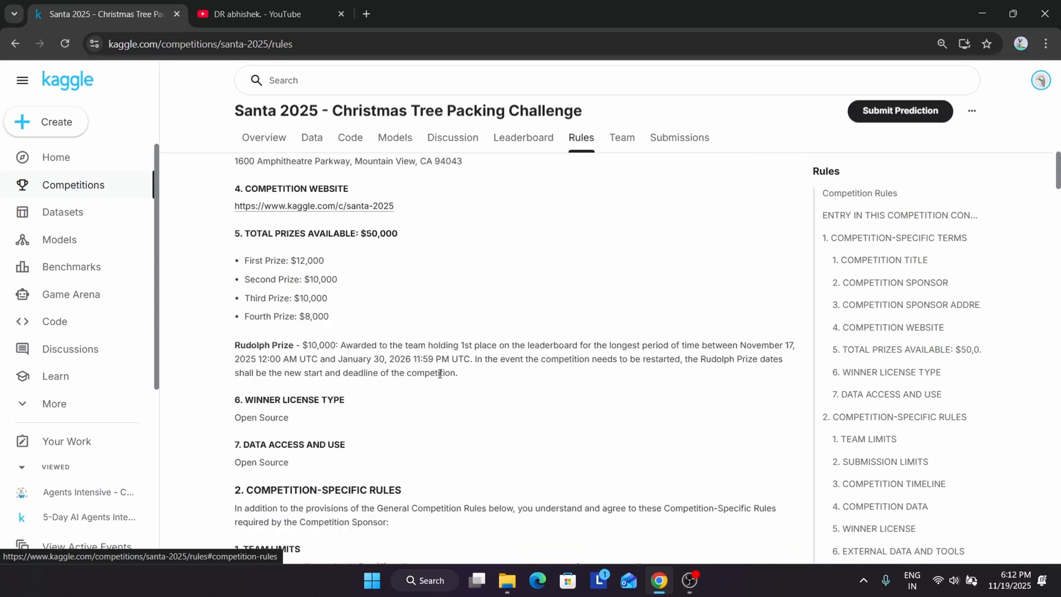
scroll("down", 3)
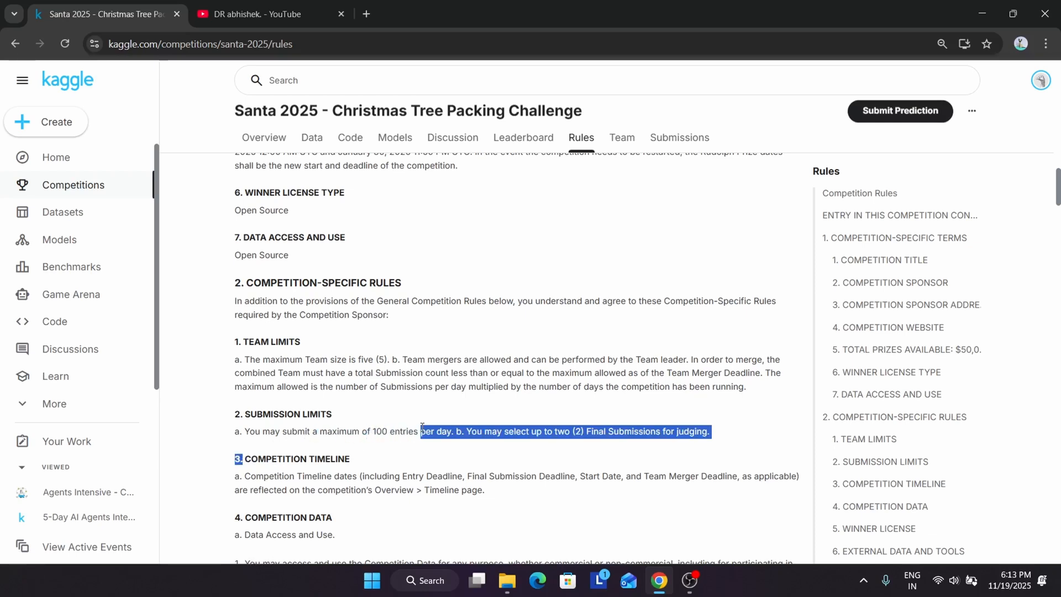
left_click(574, 431)
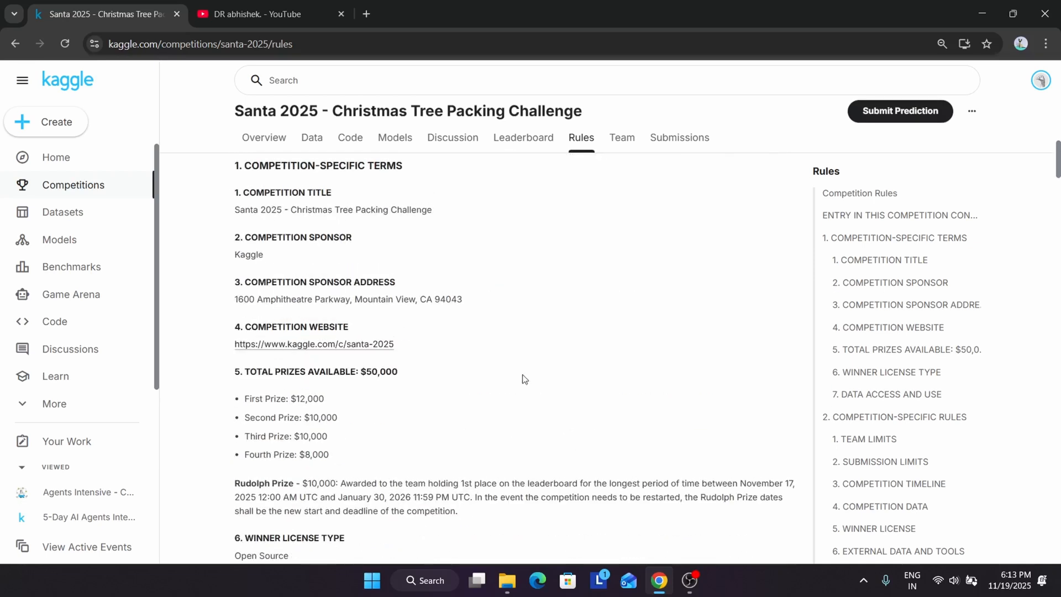
- Review the single-member team page, then view the empty Submissions page
left_click(621, 138)
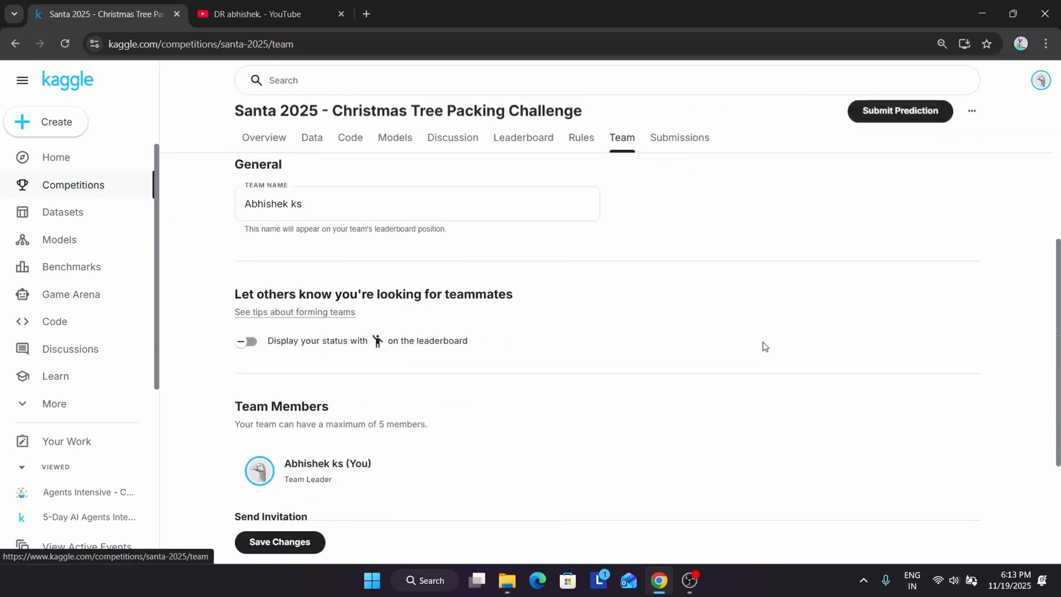
scroll("down", 3)
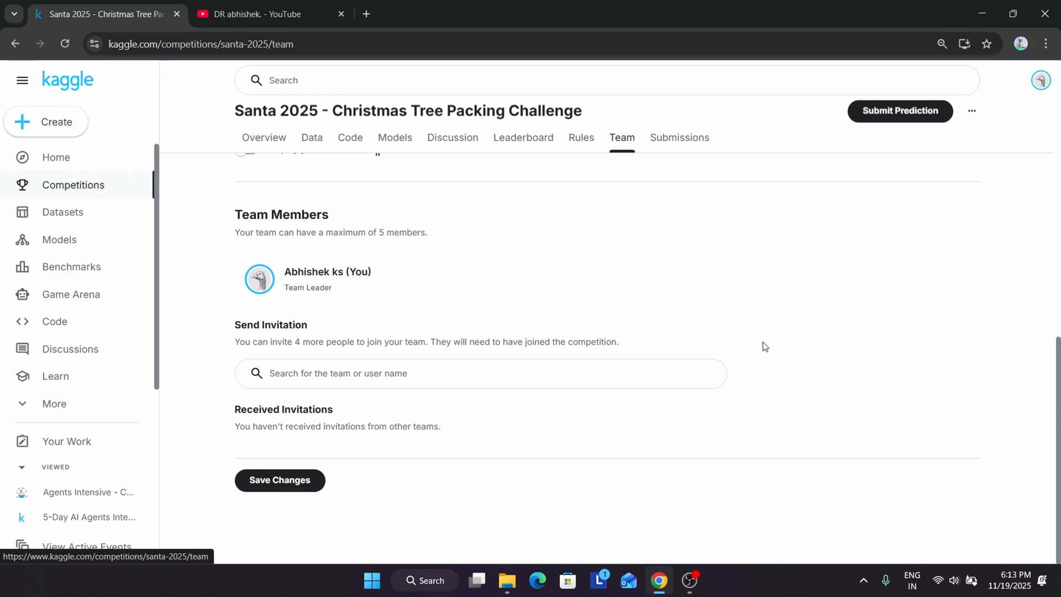
left_click(679, 138)
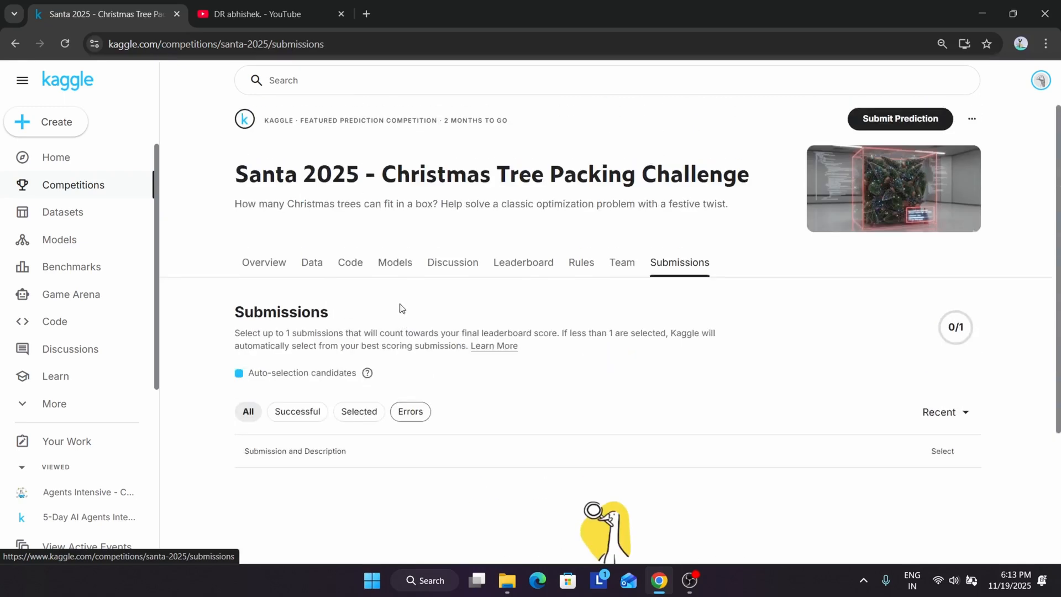
mouse_move(946, 102)
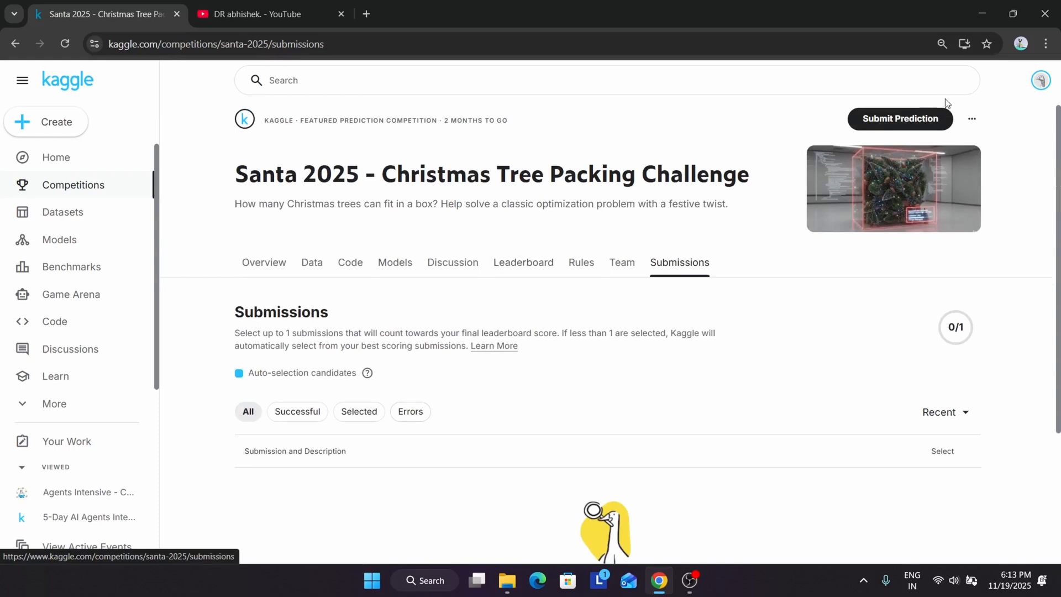
- Cancel the identity verification prompt from Submit Prediction, view the Data page, and go to the YouTube channel
left_click(899, 119)
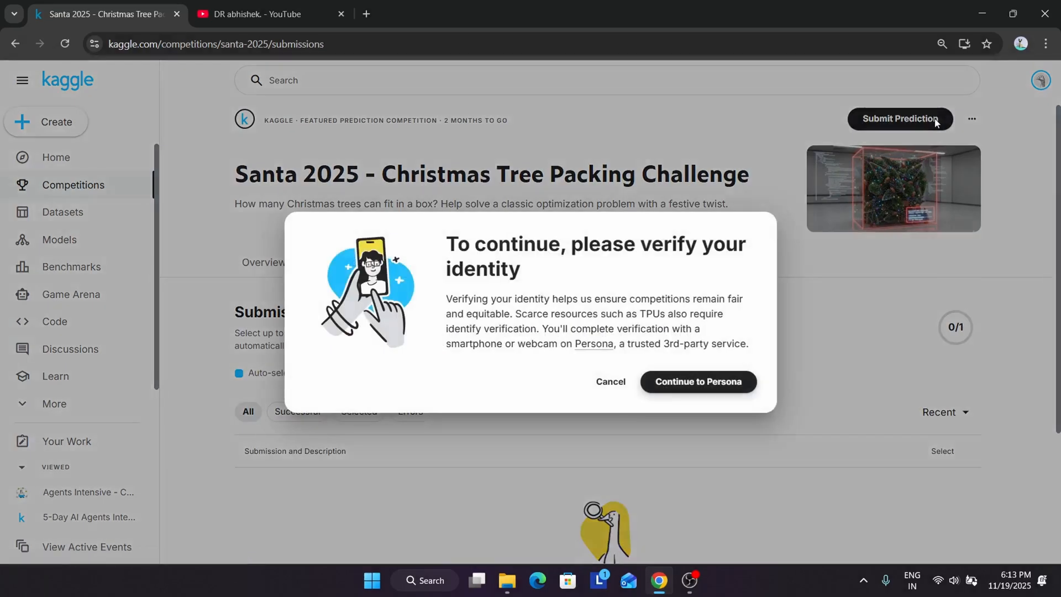
mouse_move(610, 256)
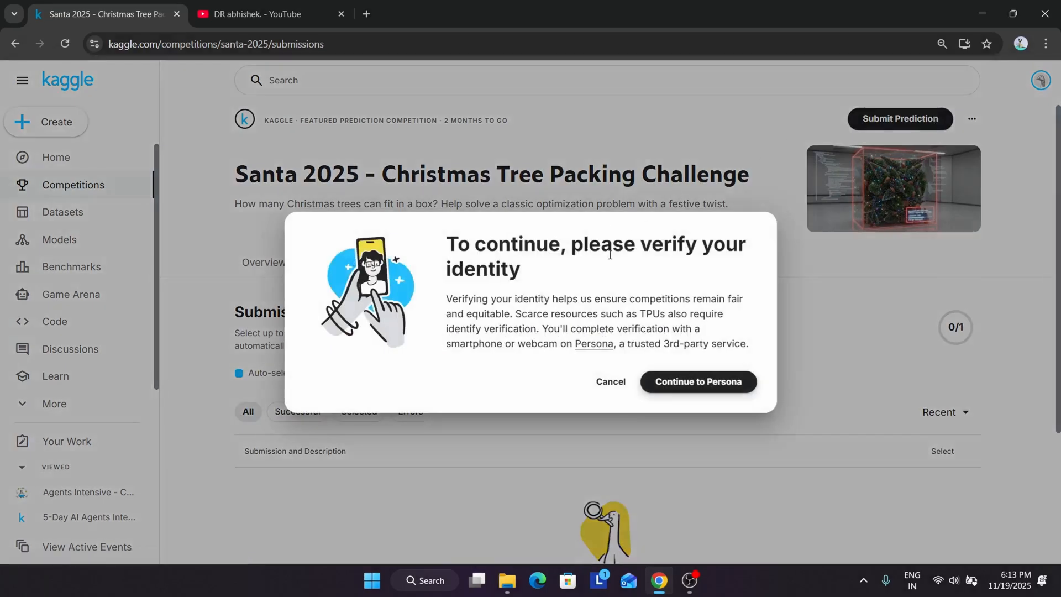
mouse_move(541, 292)
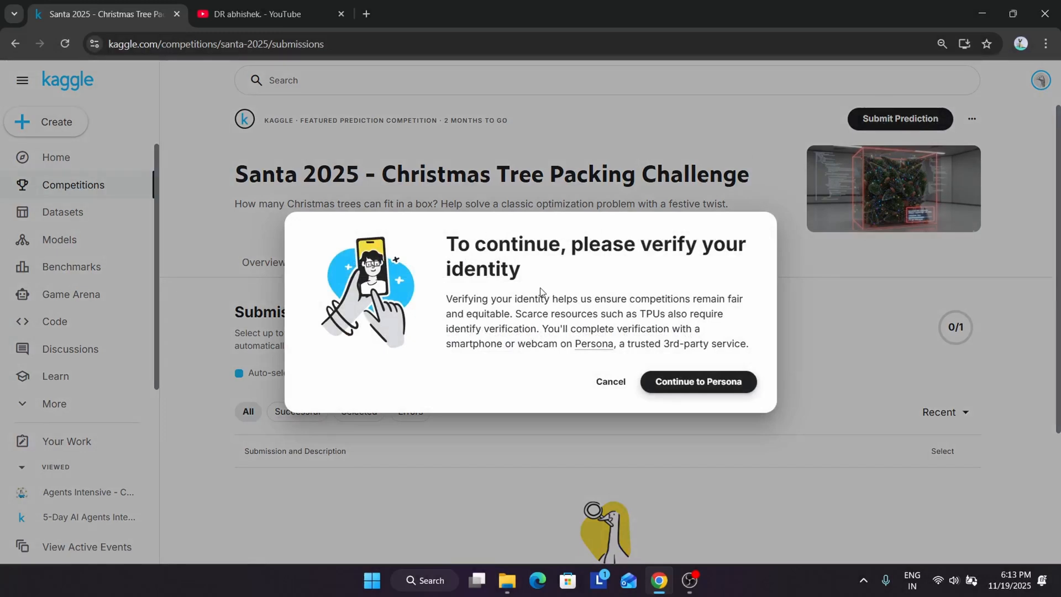
mouse_move(539, 292)
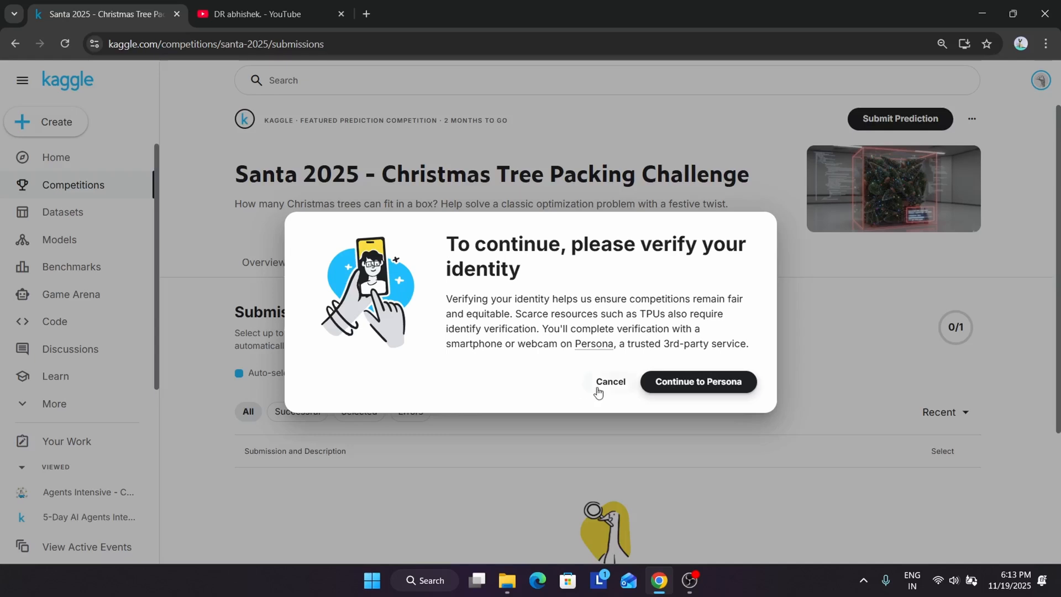
left_click(610, 382)
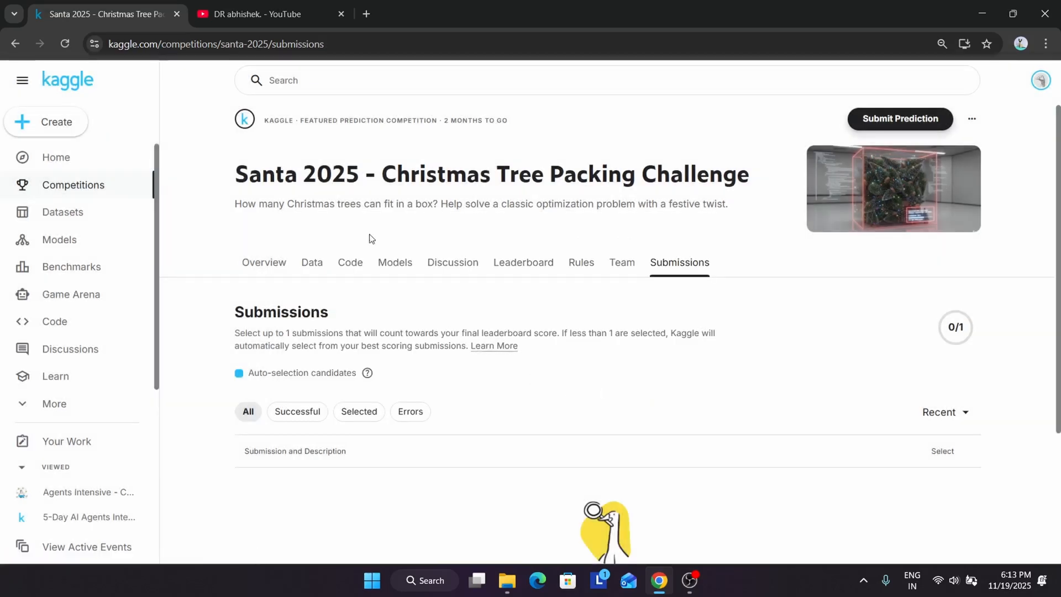
left_click(311, 268)
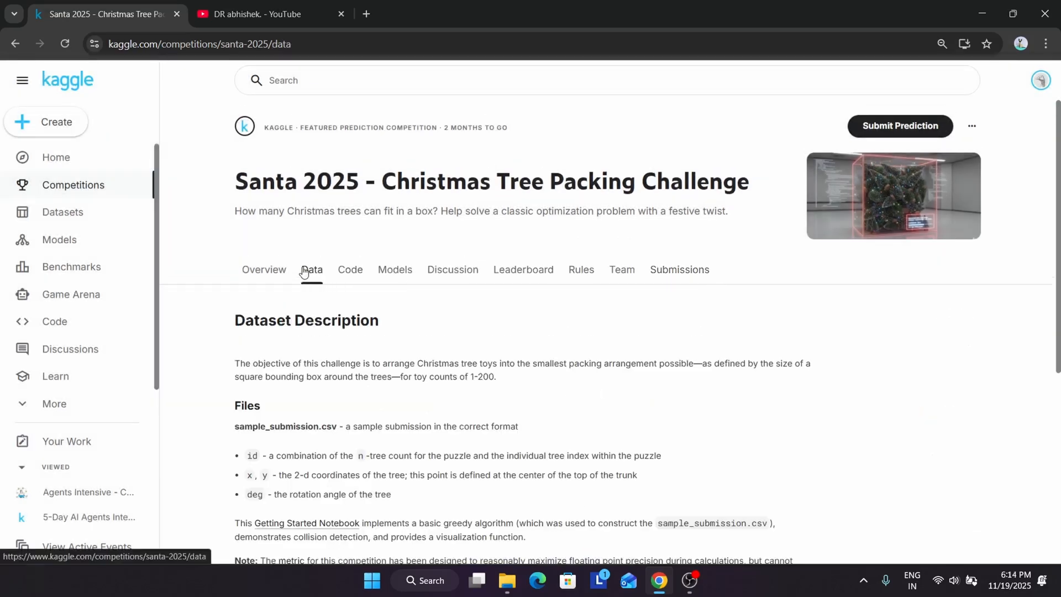
left_click(264, 13)
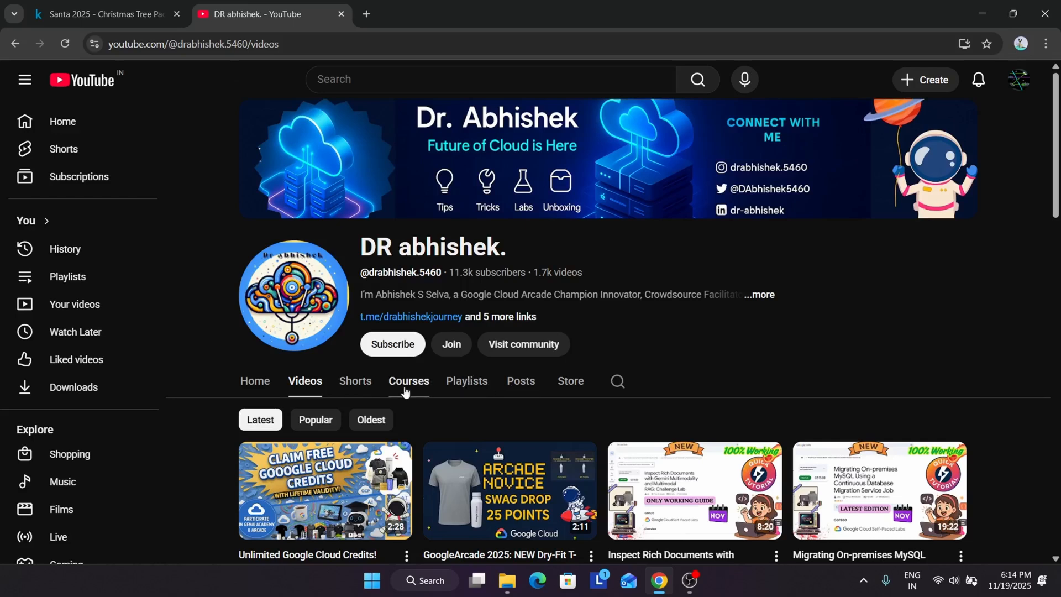
- View the channel's Courses section listing Google Cloud Arcade and Level 1 GCP
left_click(409, 380)
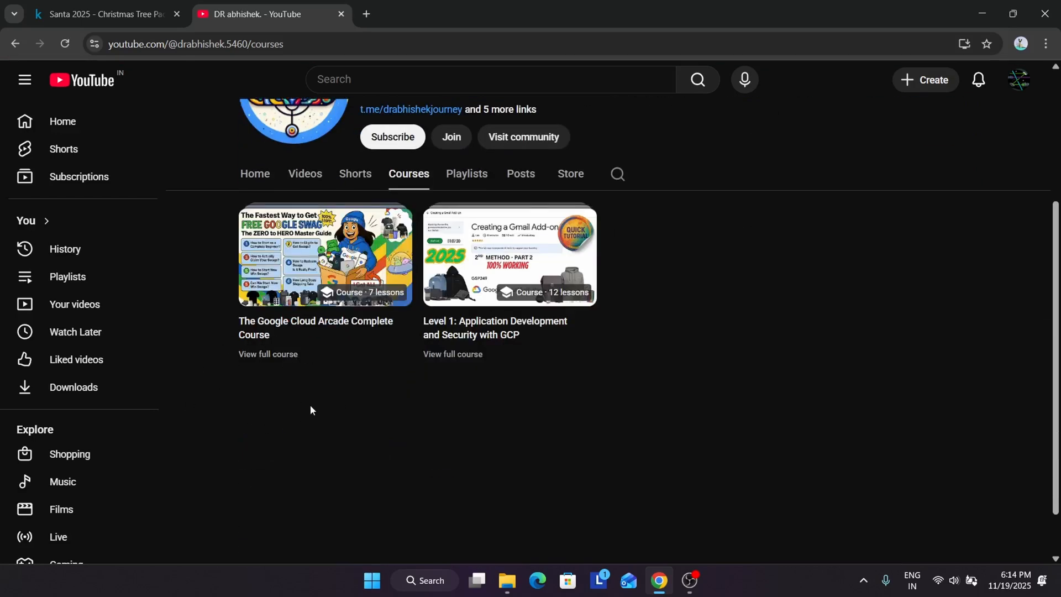
scroll("up", 3)
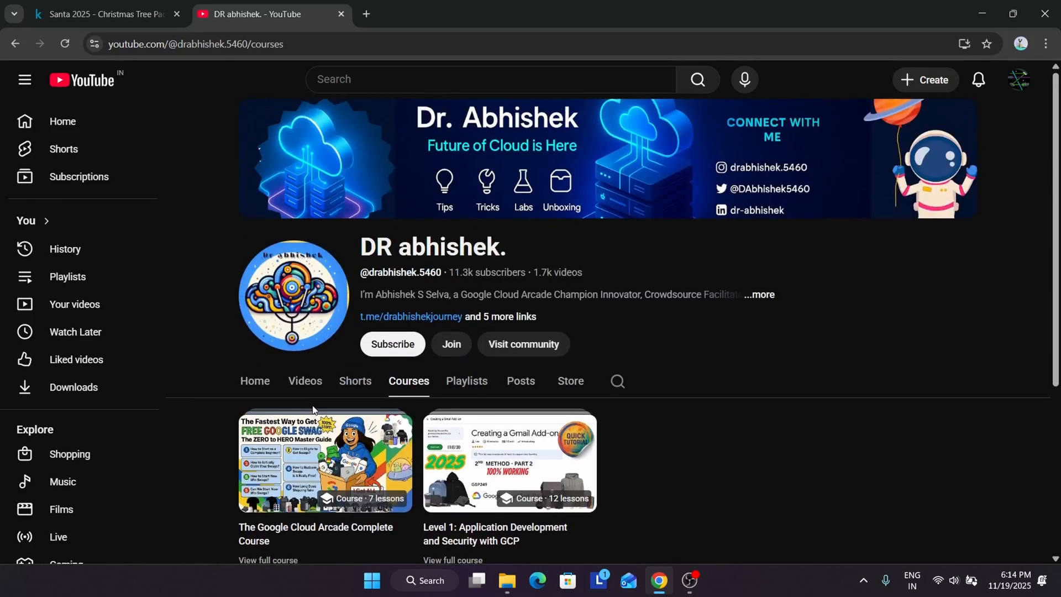